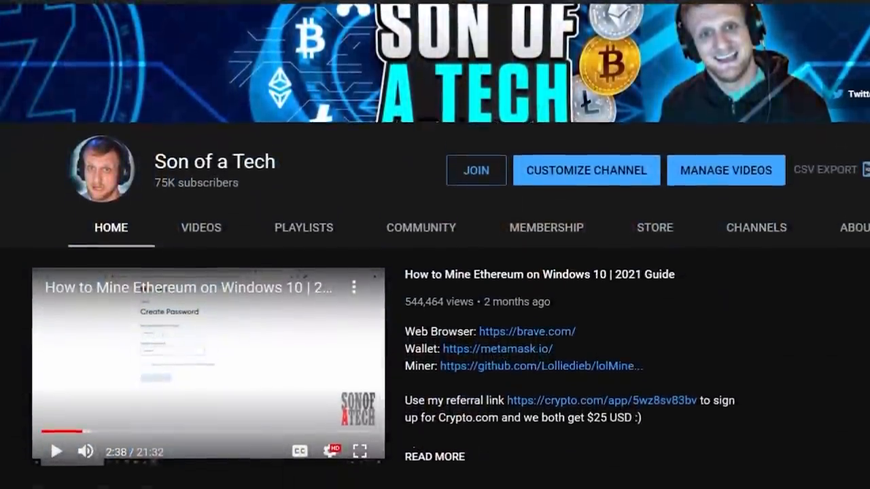
Browse the YouTube channel's membership perks page, expanding the Connecting on social media perk
{"action": "scroll", "scroll_direction": "down", "scroll_amount": 3}
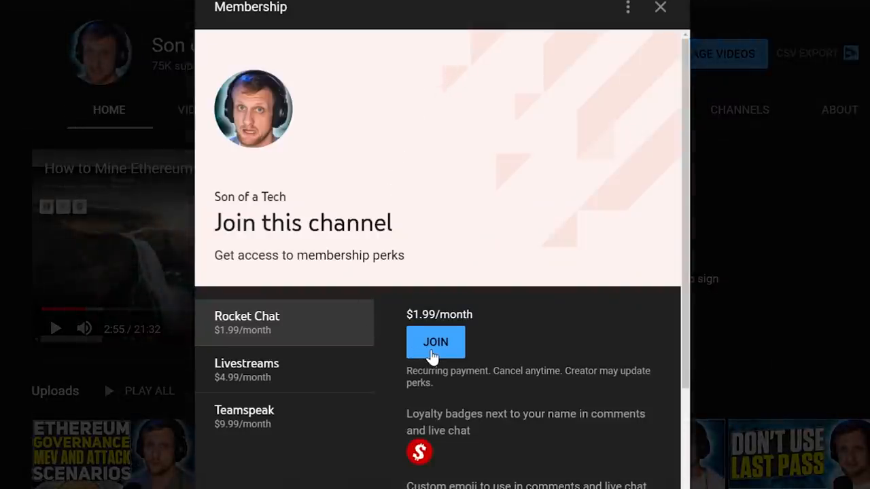
{"action": "left_click", "coordinate": [661, 8]}
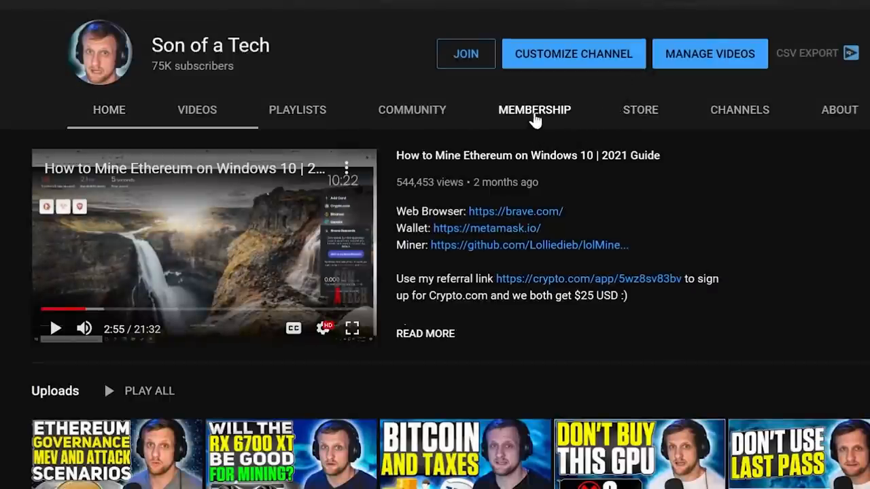
{"action": "left_click", "coordinate": [535, 109]}
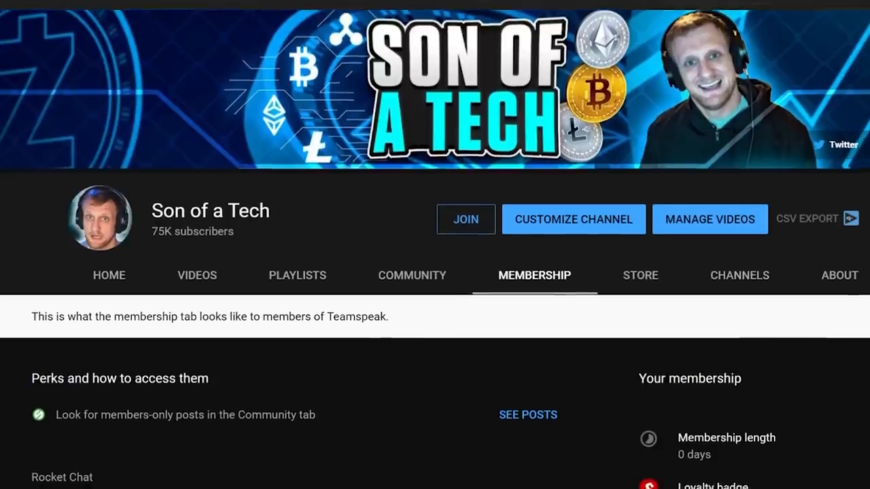
{"action": "scroll", "scroll_direction": "down", "scroll_amount": 3}
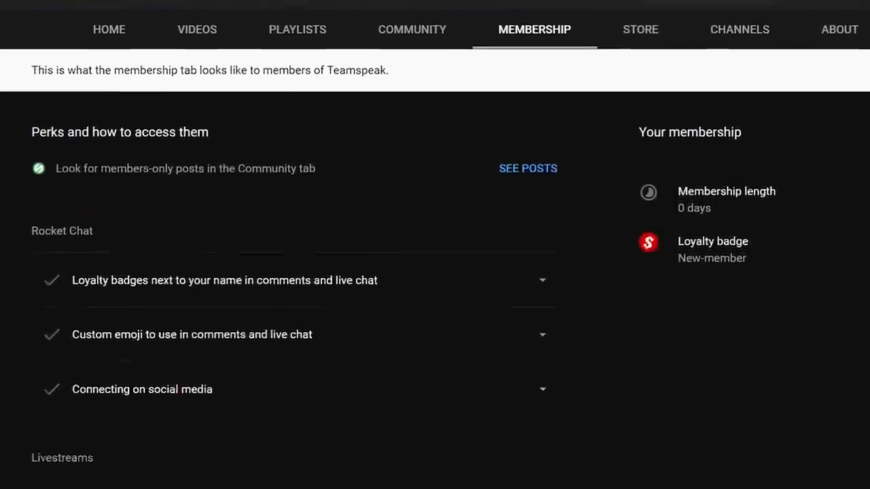
{"action": "scroll", "scroll_direction": "down", "scroll_amount": 3}
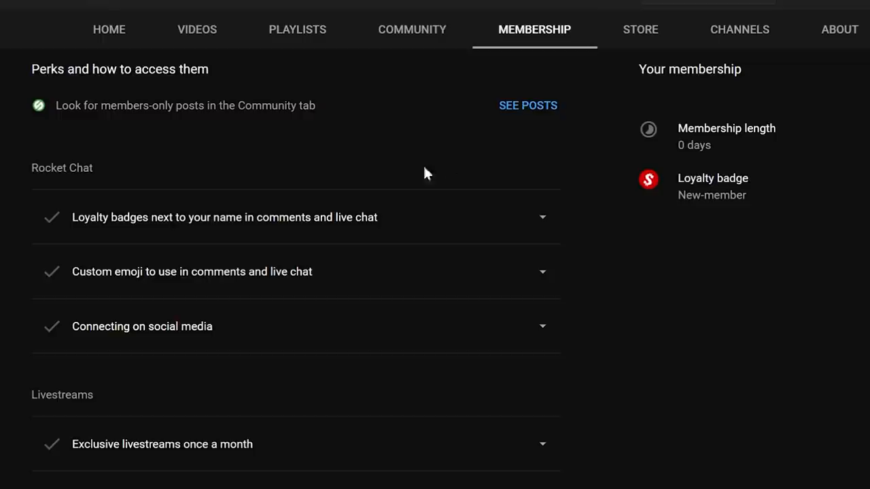
{"action": "left_click", "coordinate": [542, 327]}
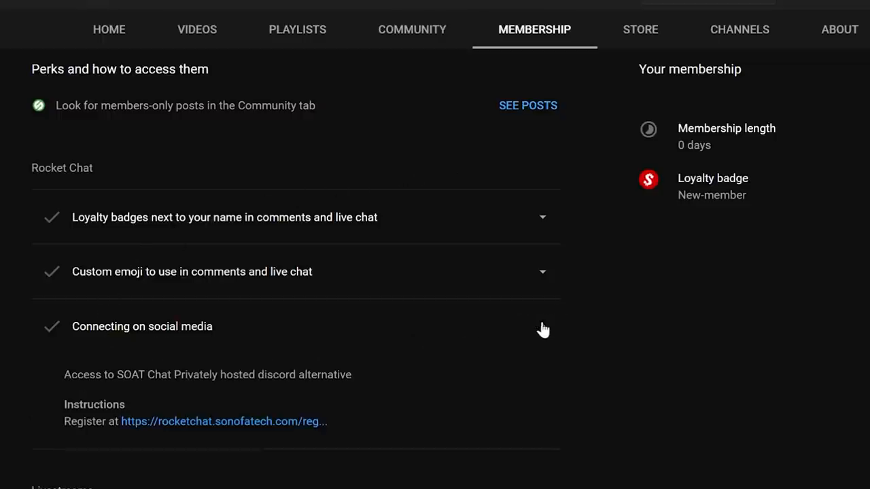
{"action": "left_click", "coordinate": [542, 327]}
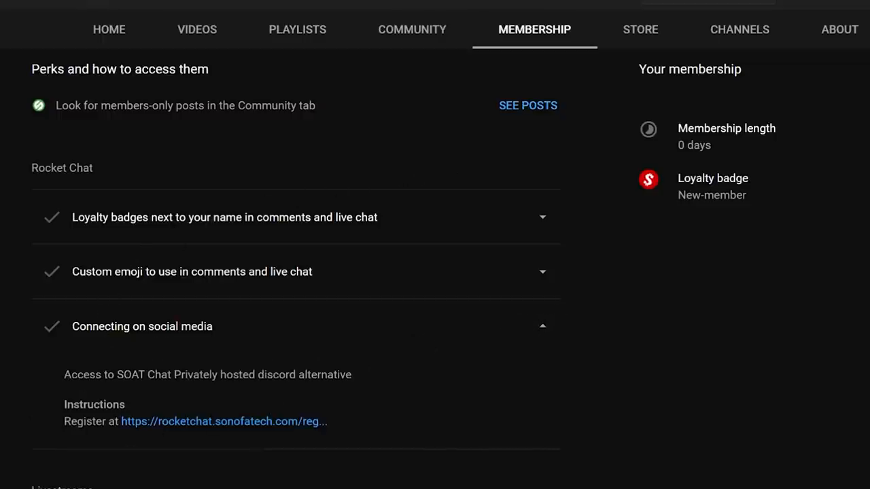
{"action": "mouse_move", "coordinate": [310, 434]}
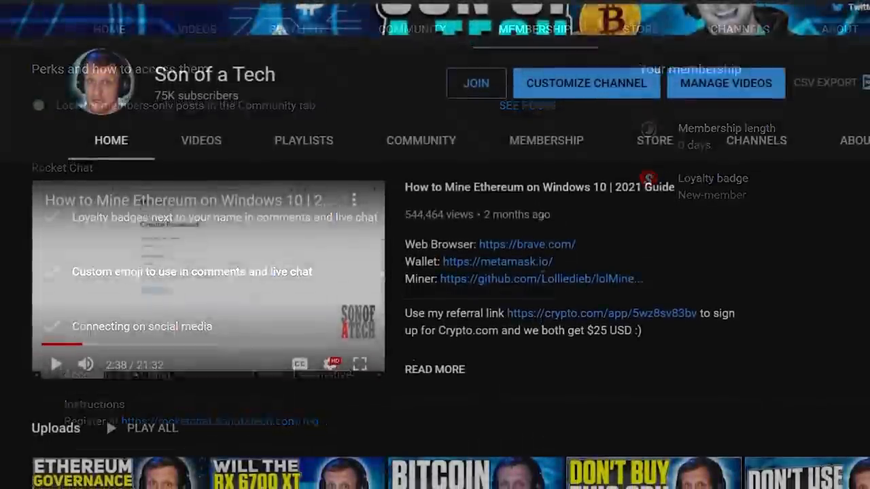
{"action": "scroll", "scroll_direction": "down", "scroll_amount": 3}
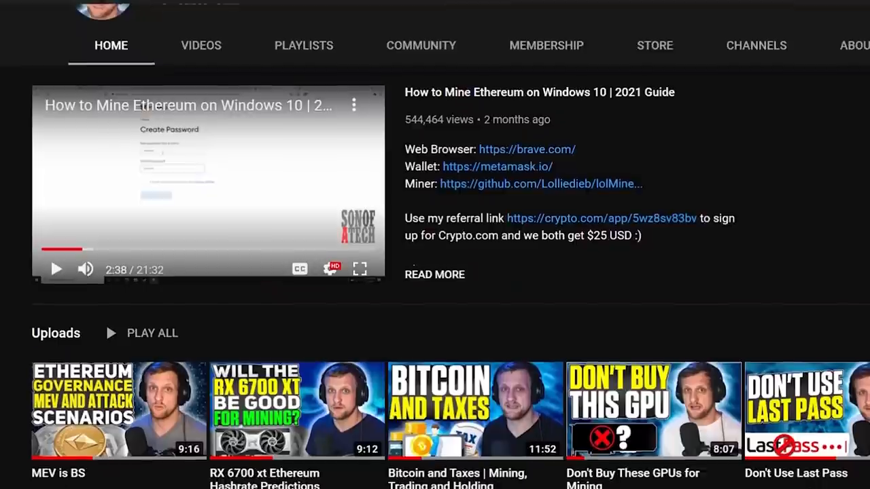
{"action": "scroll", "scroll_direction": "down", "scroll_amount": 3}
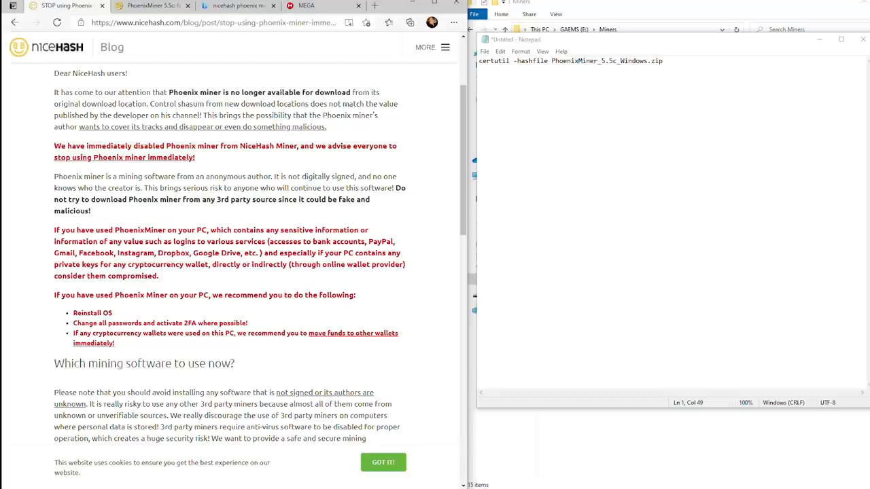
{"action": "mouse_move", "coordinate": [247, 163]}
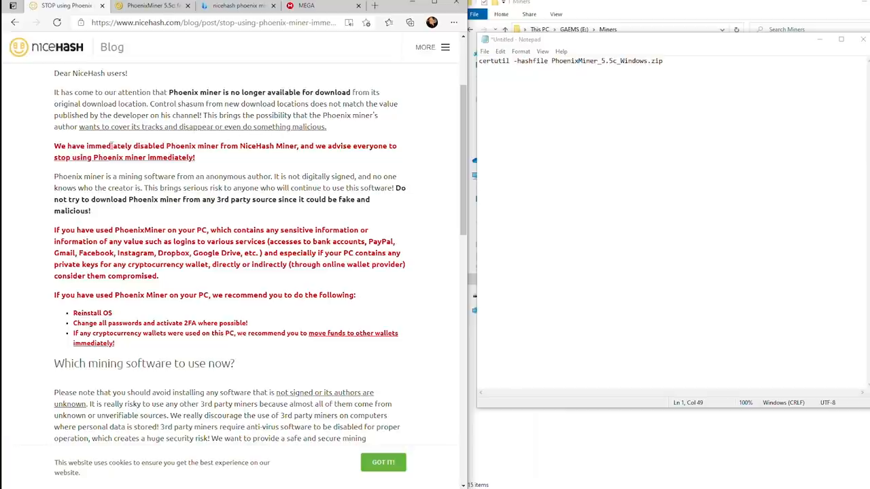
{"action": "scroll", "scroll_direction": "down", "scroll_amount": 3}
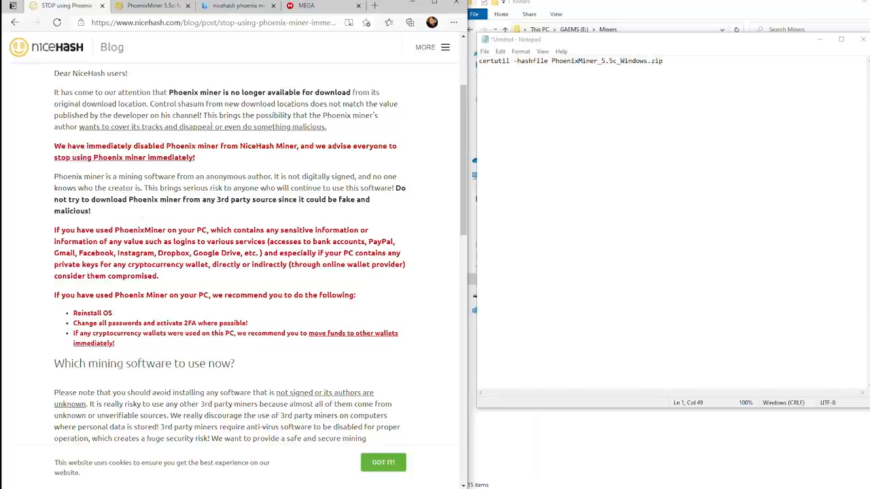
{"action": "mouse_move", "coordinate": [231, 112]}
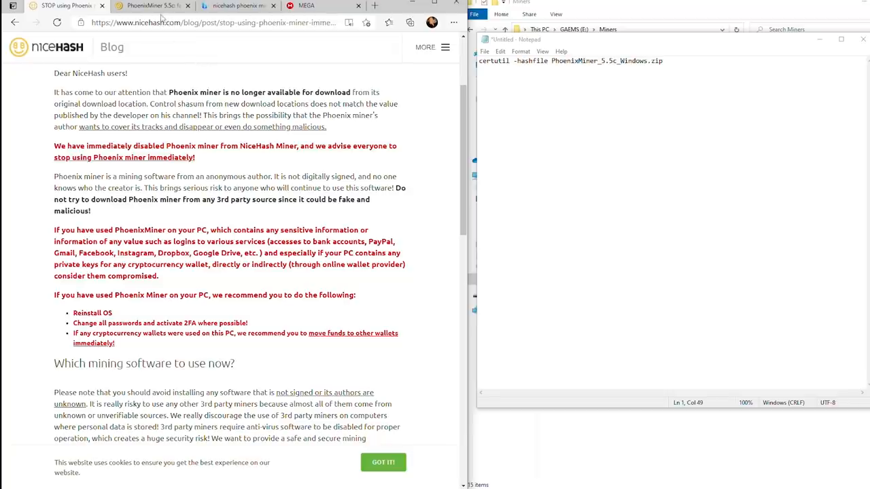
Show the PhoenixMiner thread's first-page Quick start section with SHA-1 checksums, and move Notepad aside
{"action": "left_click", "coordinate": [156, 5]}
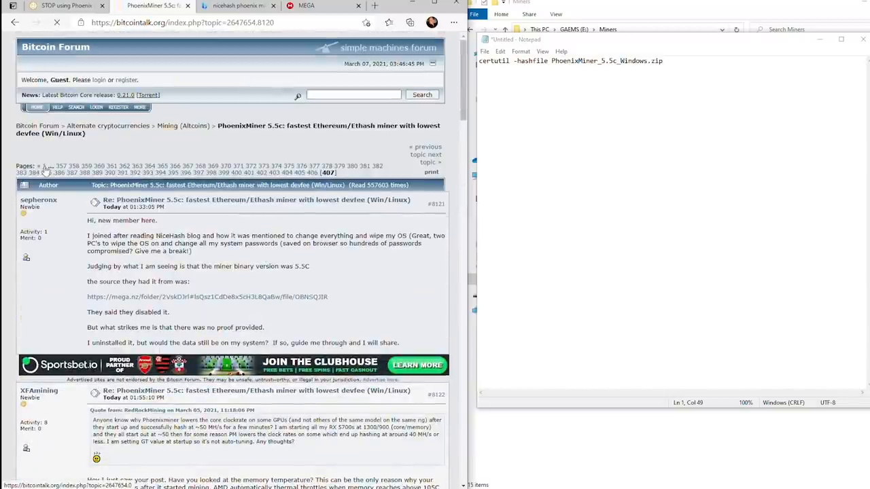
{"action": "left_click", "coordinate": [44, 166]}
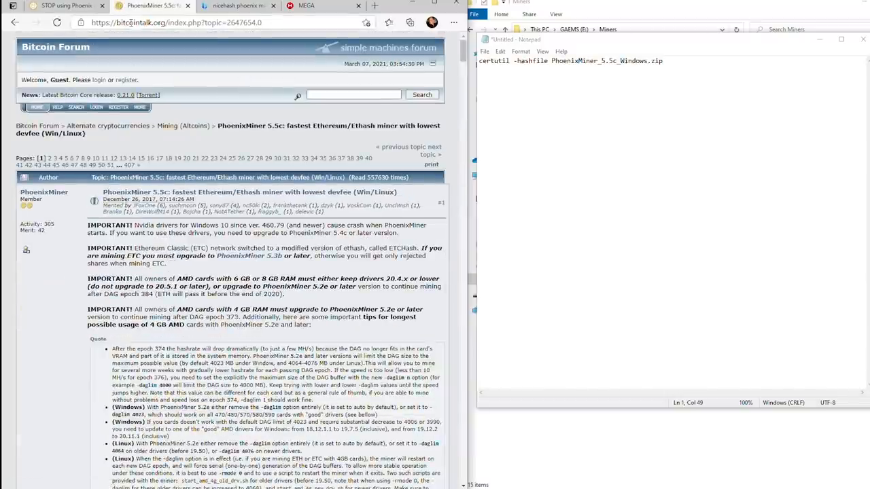
{"action": "scroll", "scroll_direction": "down", "scroll_amount": 3}
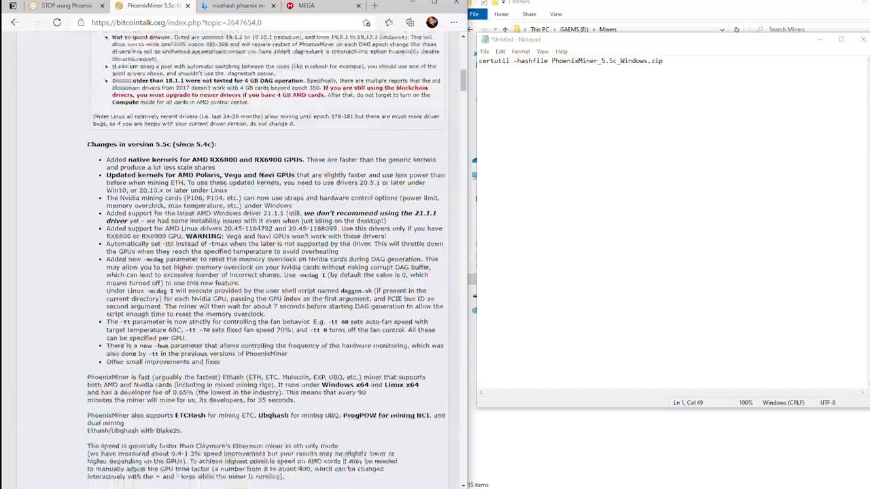
{"action": "scroll", "scroll_direction": "down", "scroll_amount": 3}
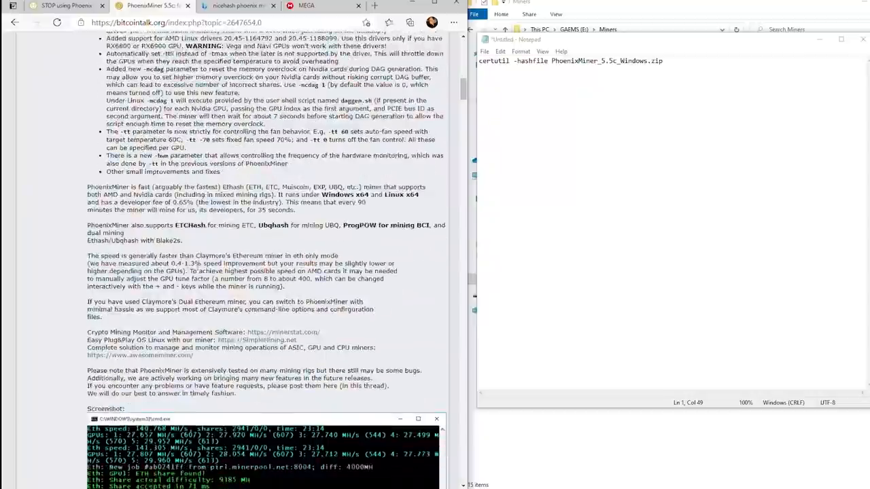
{"action": "scroll", "scroll_direction": "down", "scroll_amount": 3}
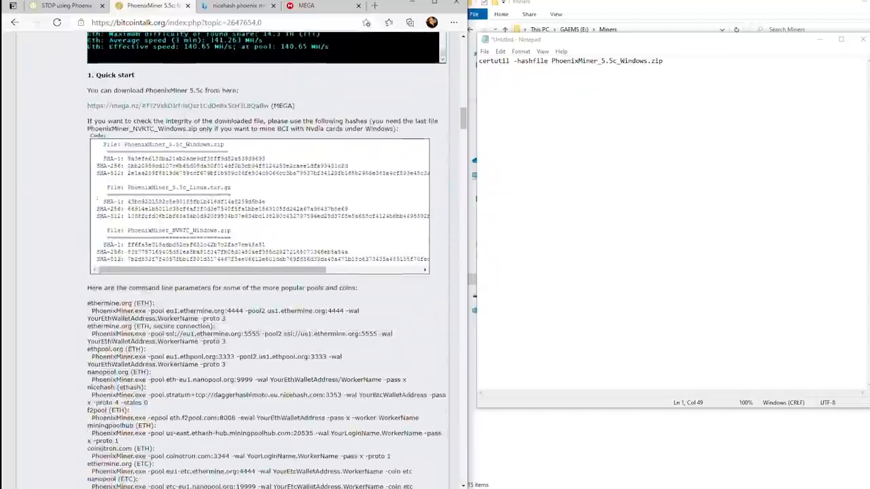
{"action": "left_click_drag", "start_coordinate": [125, 157], "coordinate": [265, 157]}
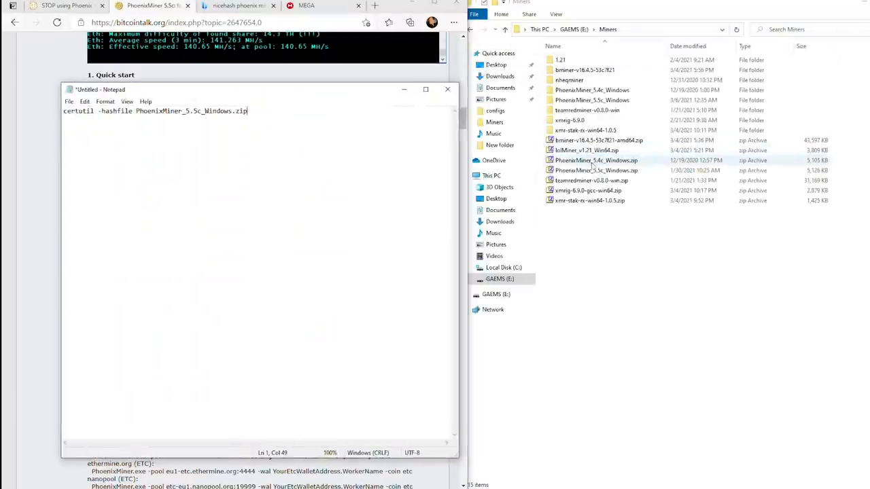
Select PhoenixMiner_5.5c_Windows.zip in Miners and launch Windows PowerShell from the Start menu
{"action": "left_click", "coordinate": [593, 170]}
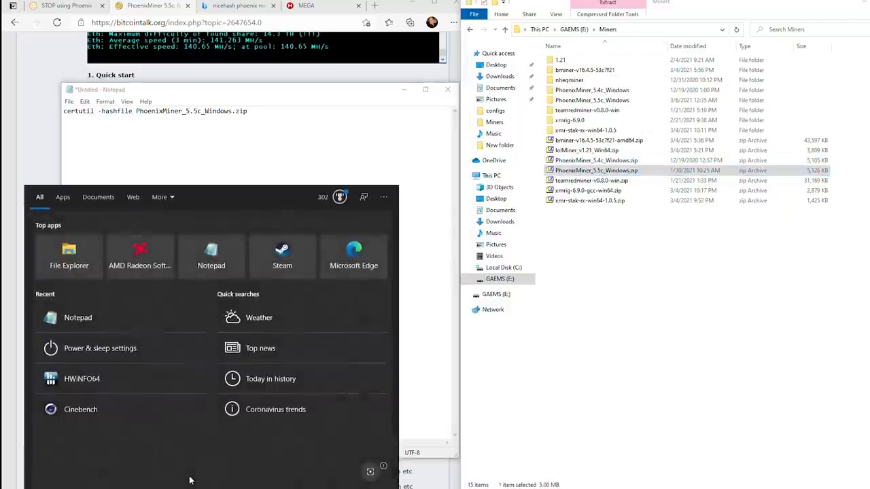
{"action": "type", "text": "powers"}
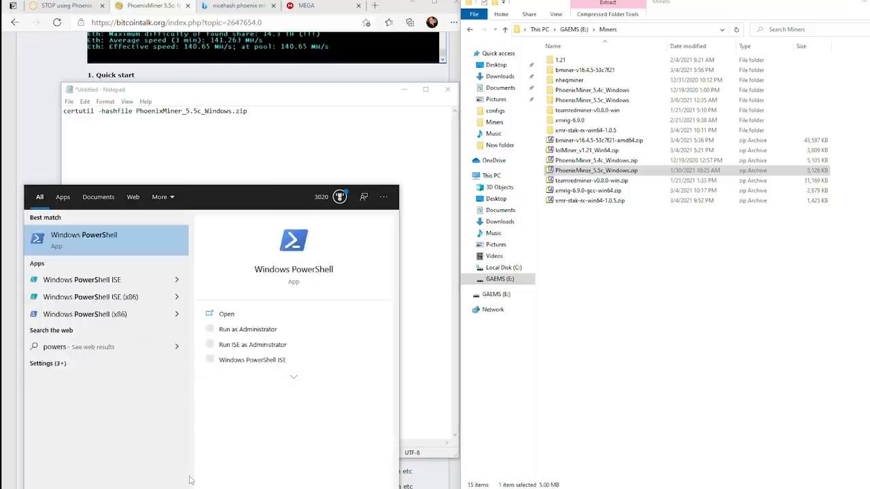
{"action": "left_click", "coordinate": [84, 239]}
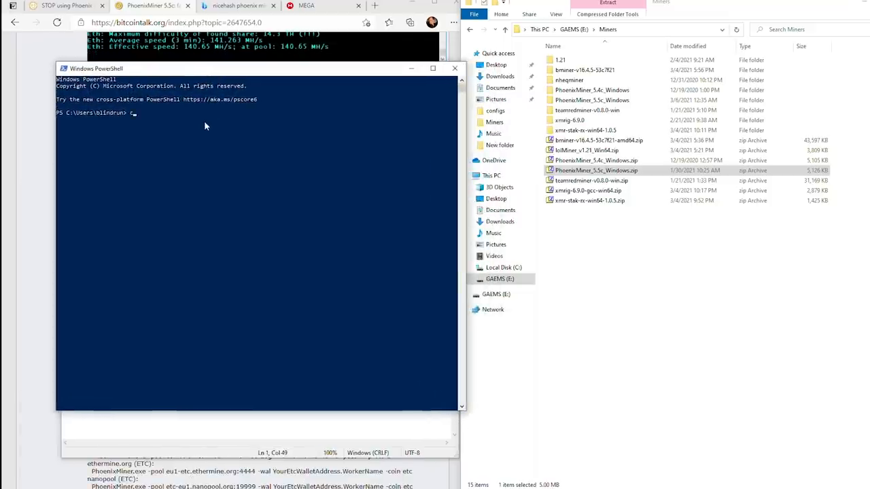
Change to E:\Miners and run certutil -hashfile on PhoenixMiner_5.5c_Windows.zip to print its SHA-1
{"action": "type", "text": "d"}
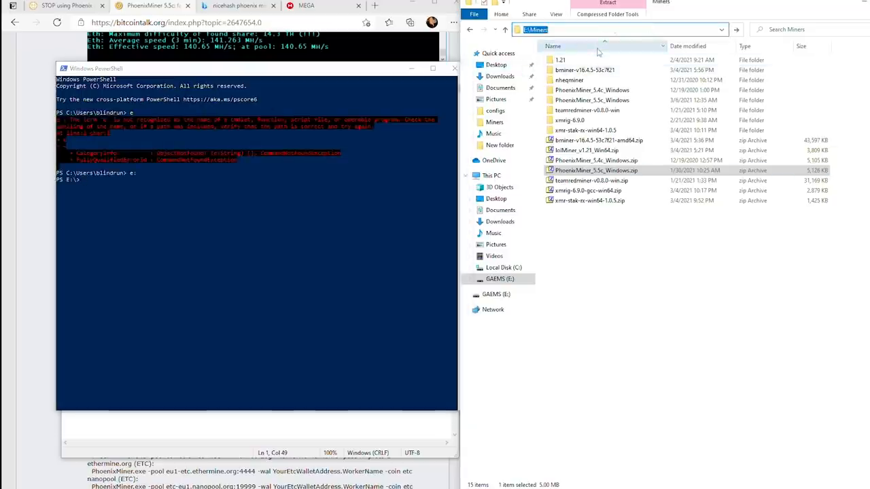
{"action": "type", "text": "cd"}
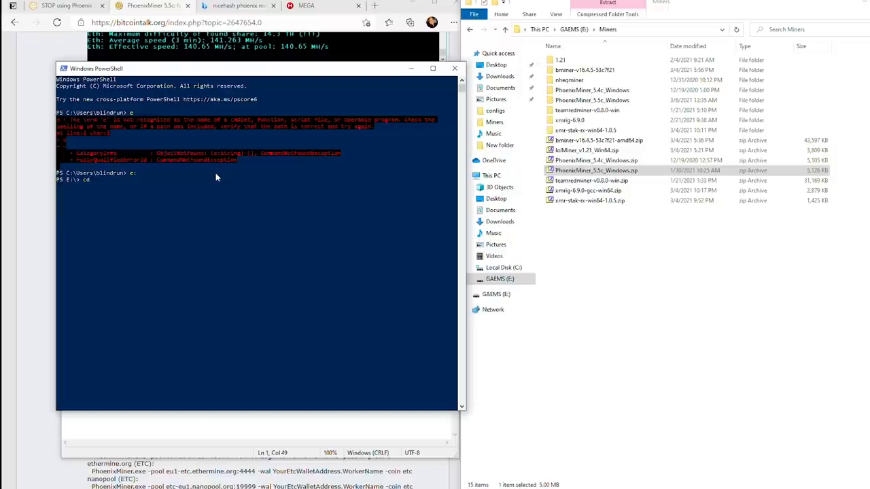
{"action": "type", "text": "cd E:\\Miners"}
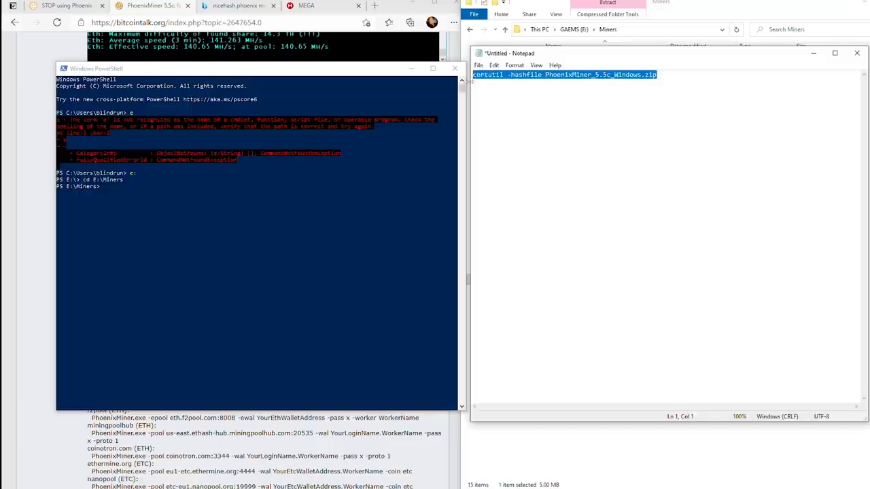
{"action": "key", "text": "Enter"}
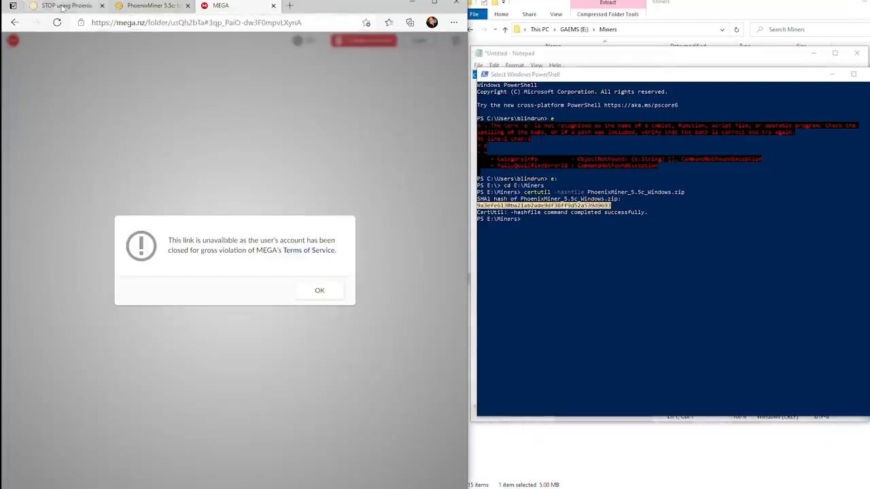
Follow the forum's mega.nz download link to a second account-closed notice, then return to the first MEGA tab
{"action": "left_click", "coordinate": [149, 5]}
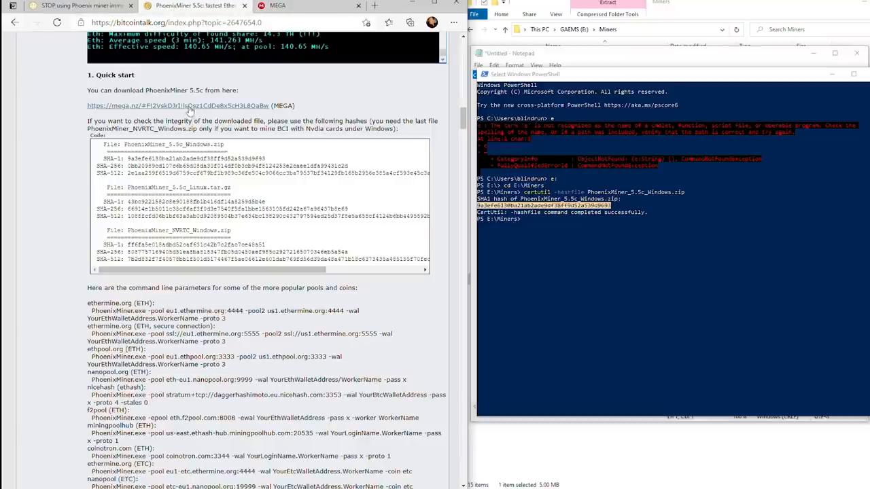
{"action": "left_click", "coordinate": [170, 106]}
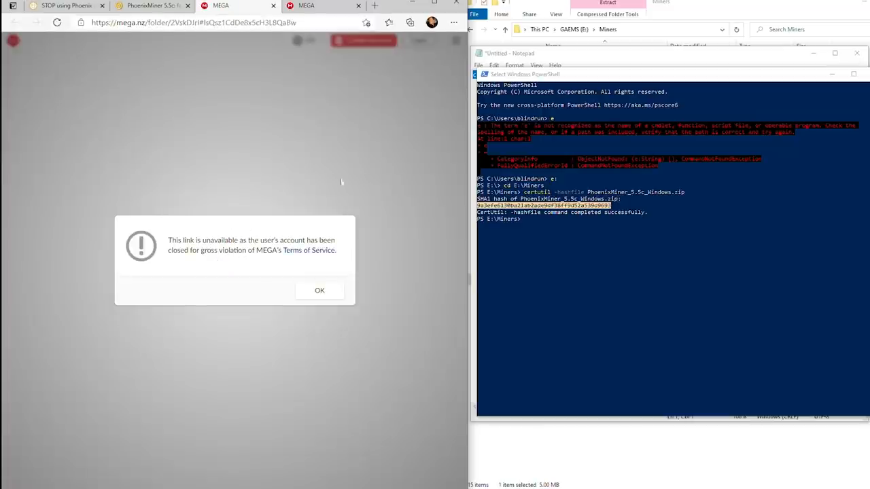
{"action": "mouse_move", "coordinate": [198, 228]}
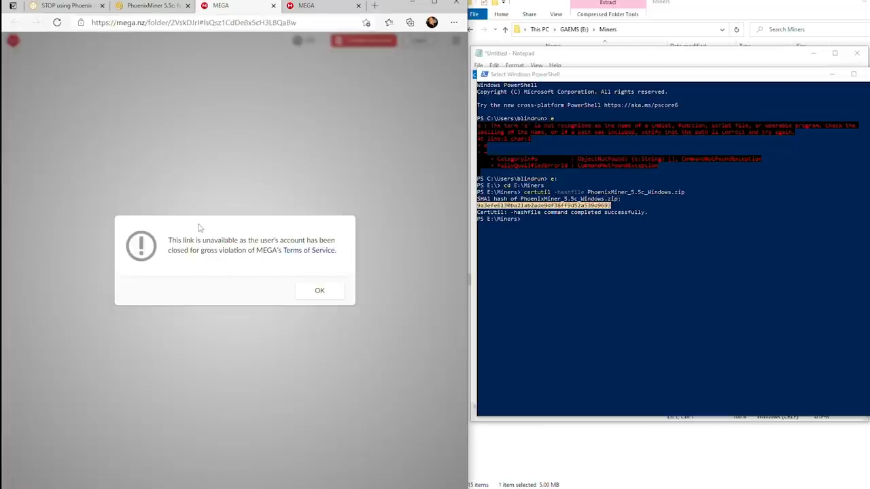
{"action": "left_click", "coordinate": [150, 5]}
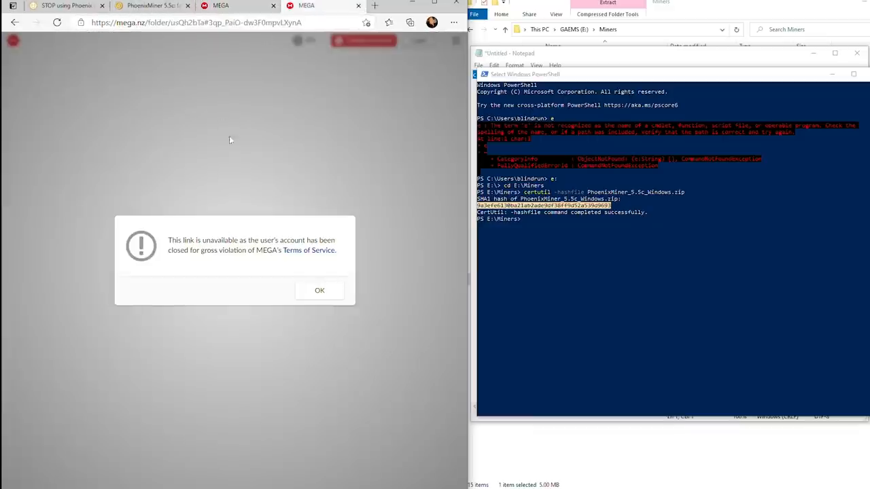
{"action": "mouse_move", "coordinate": [130, 81]}
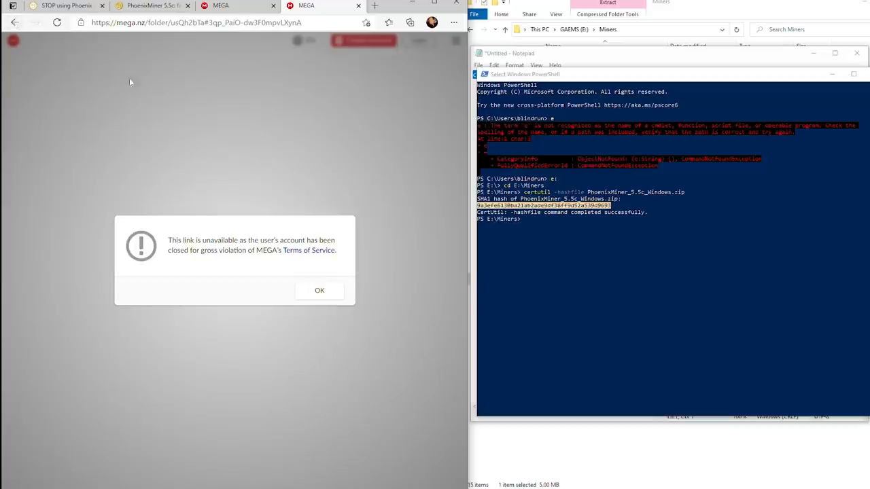
{"action": "mouse_move", "coordinate": [265, 220]}
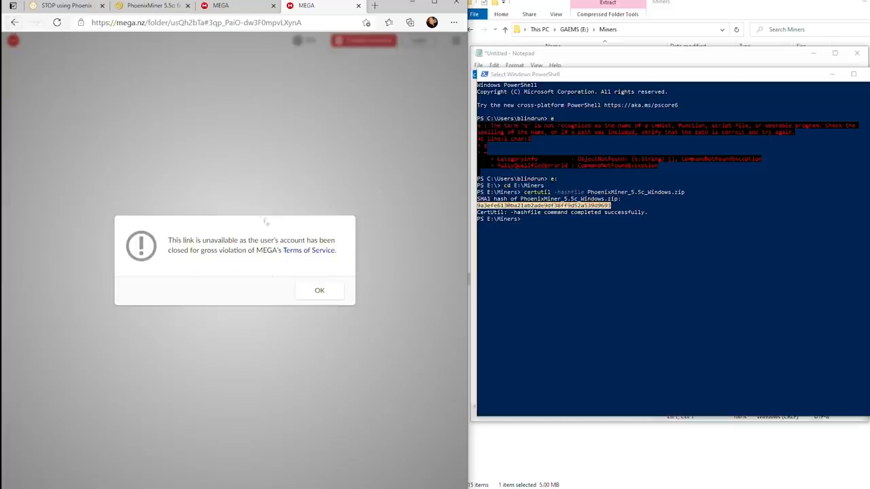
{"action": "mouse_move", "coordinate": [249, 226]}
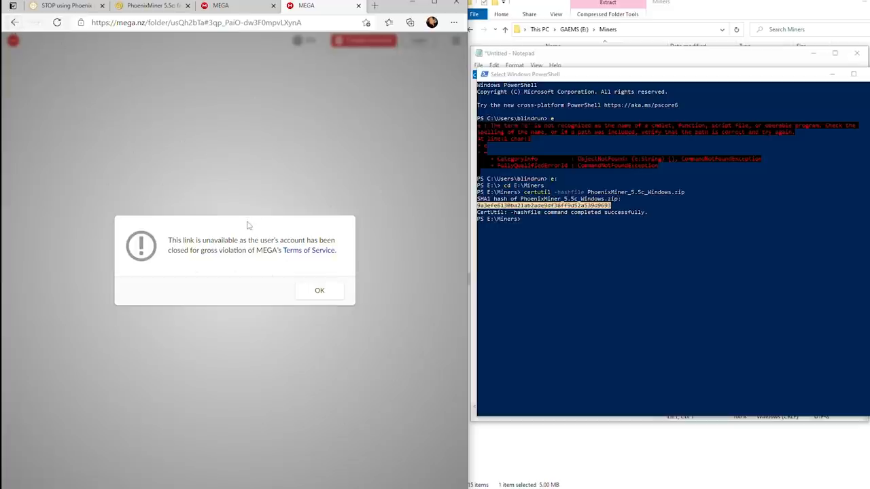